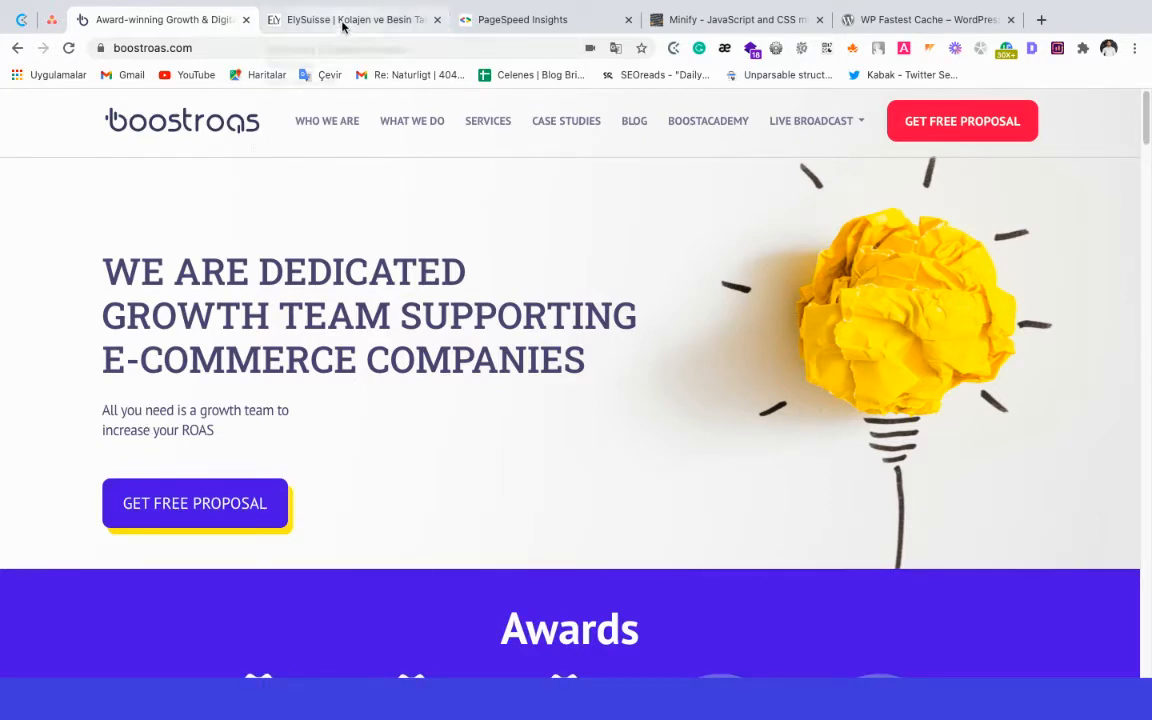
# Step: Switch from the Boostroas tab back to the ElySuisse homepage tab
pyautogui.click(350, 20)
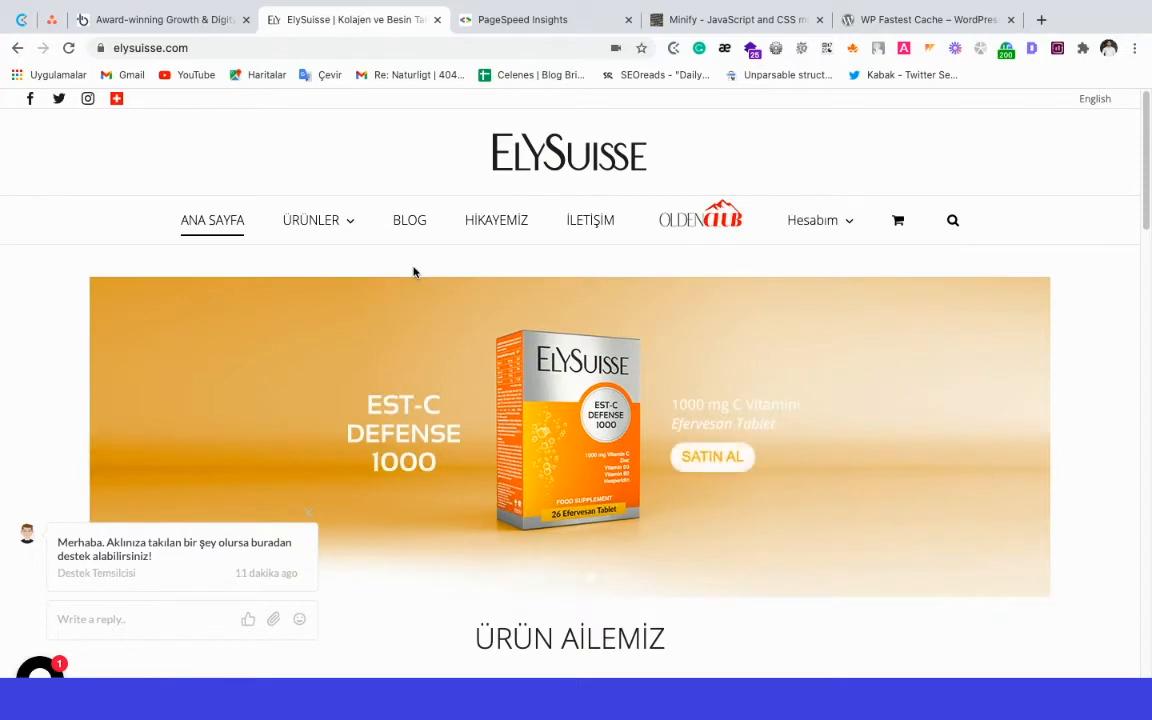
# Step: Review the PageSpeed Opportunities, expand Remove unused CSS to see its file list, then return to ElySuisse
pyautogui.click(544, 20)
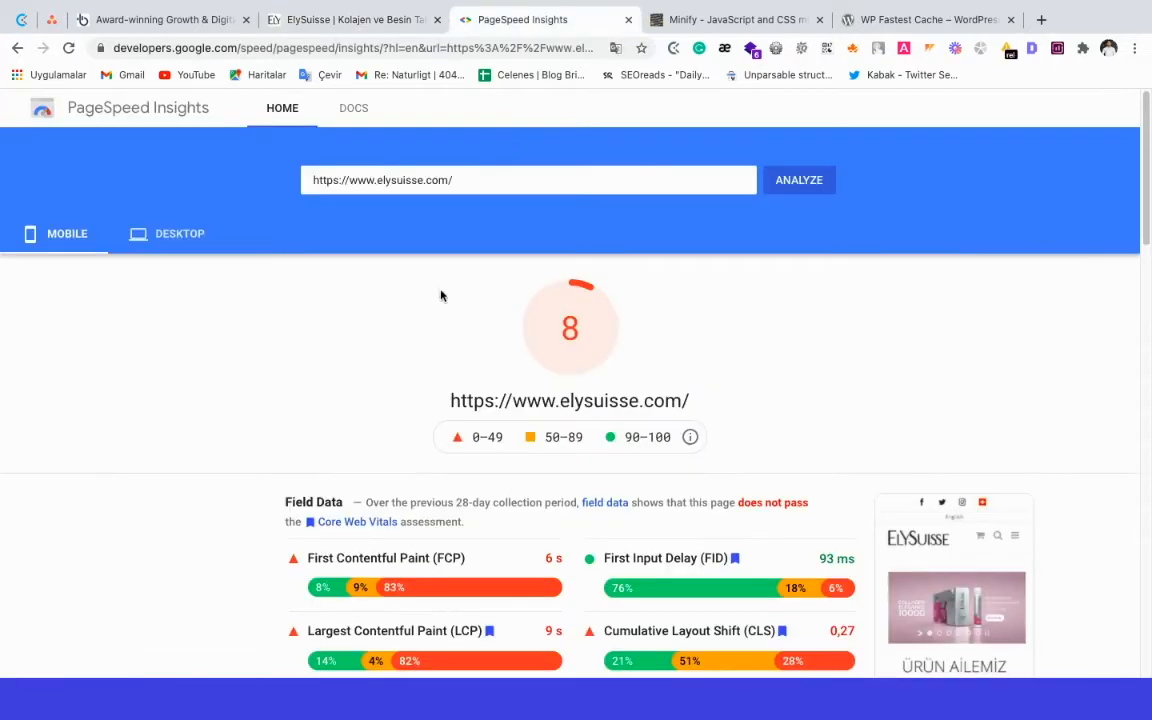
pyautogui.scroll(-3)
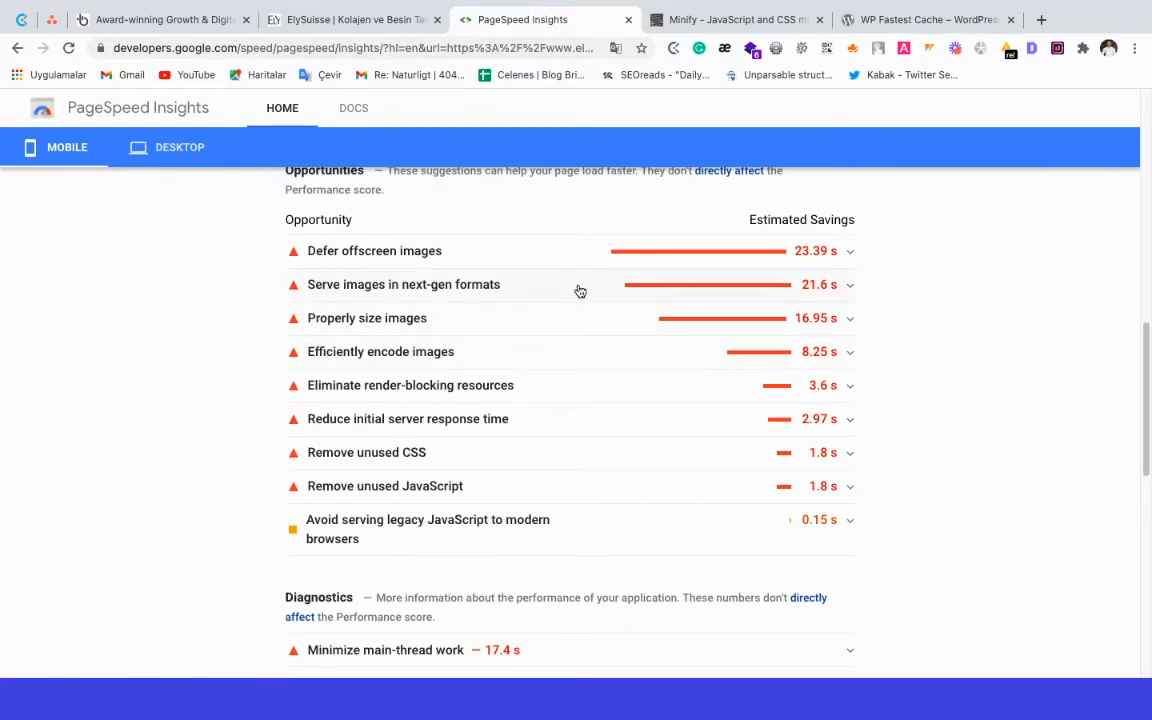
pyautogui.moveTo(572, 300)
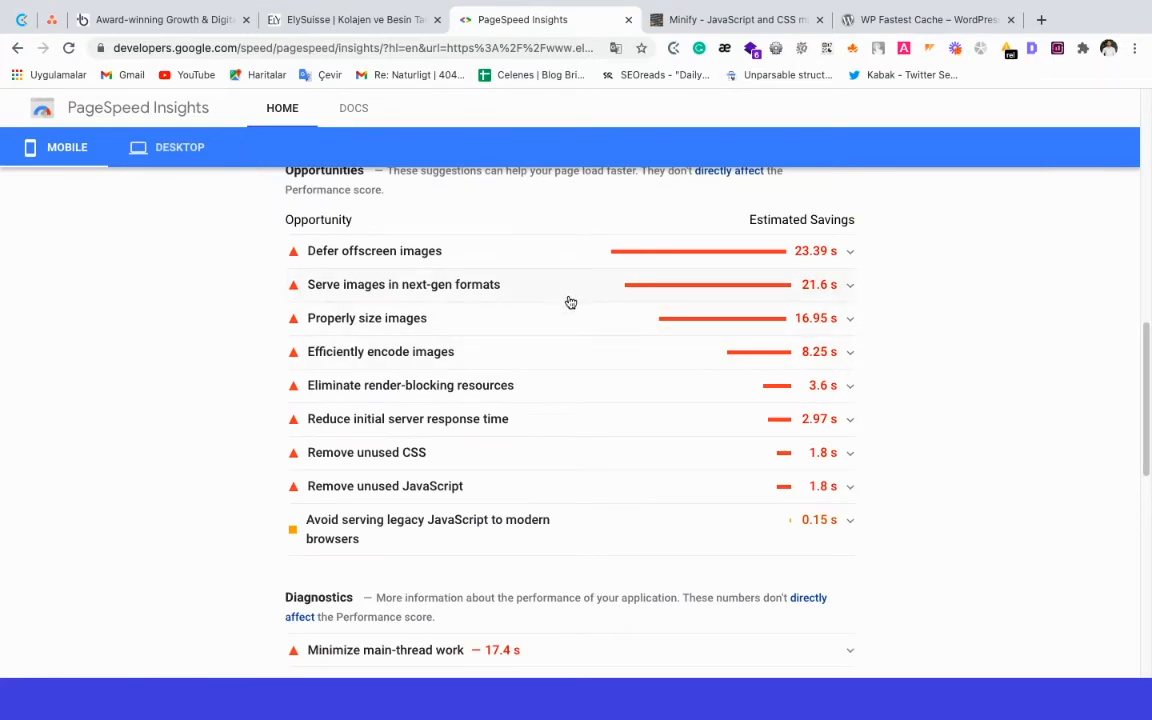
pyautogui.moveTo(588, 306)
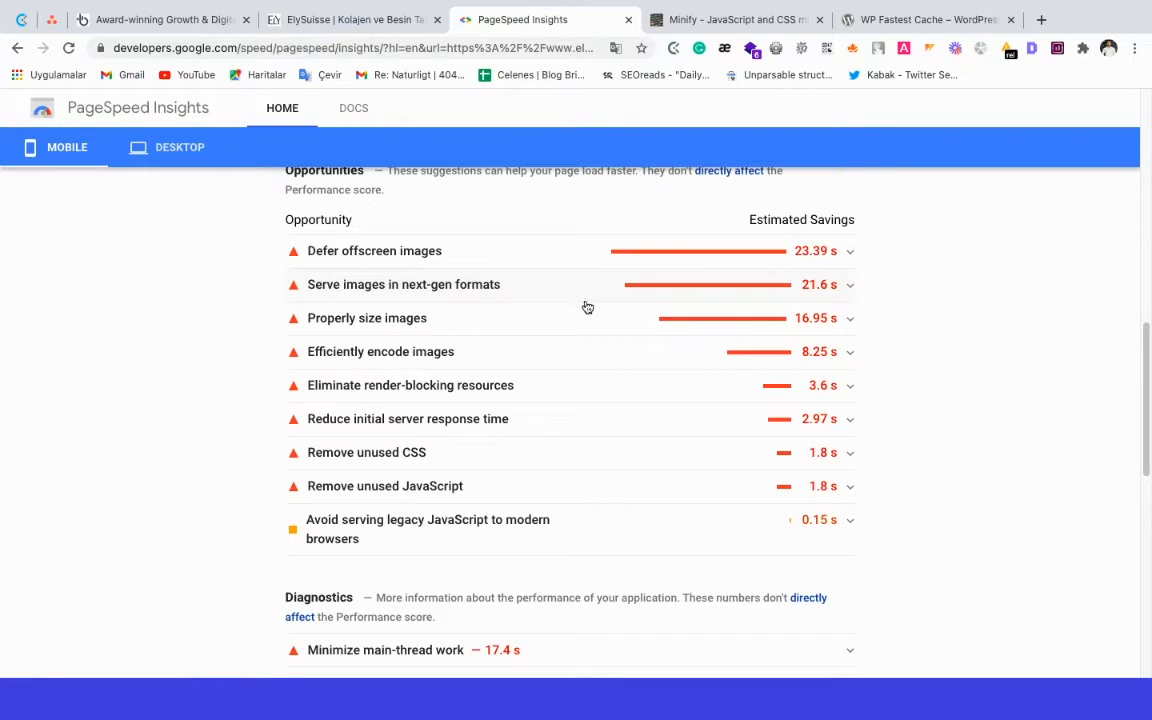
pyautogui.moveTo(580, 380)
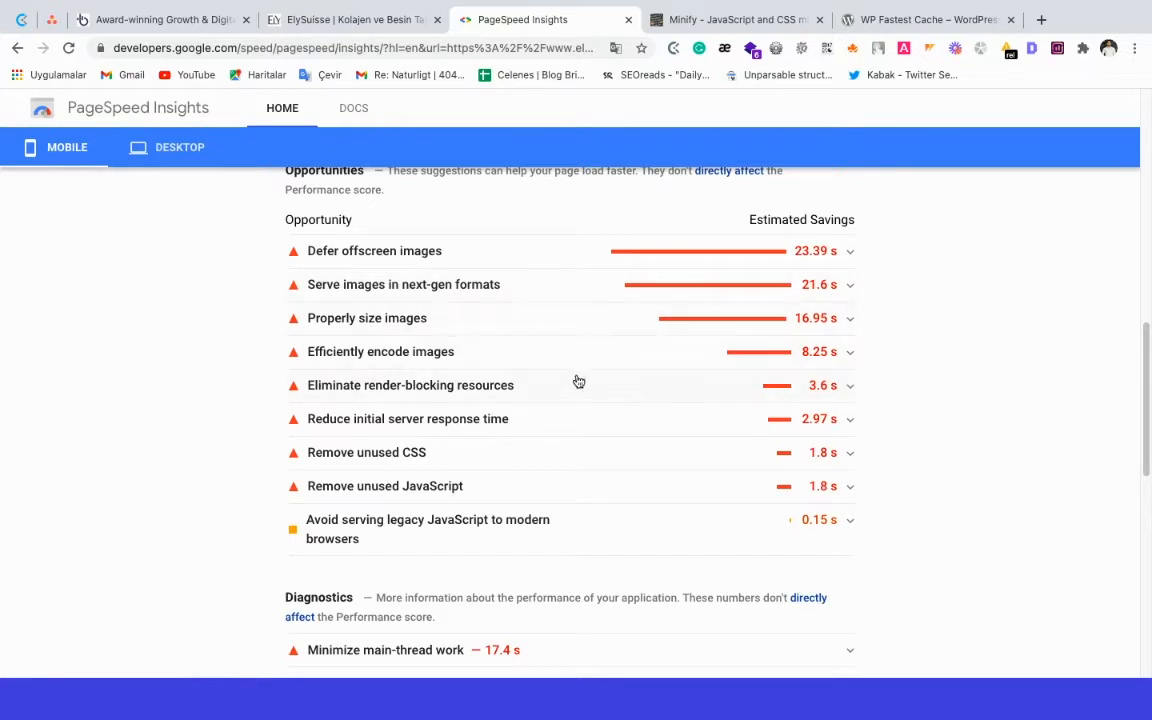
pyautogui.moveTo(624, 432)
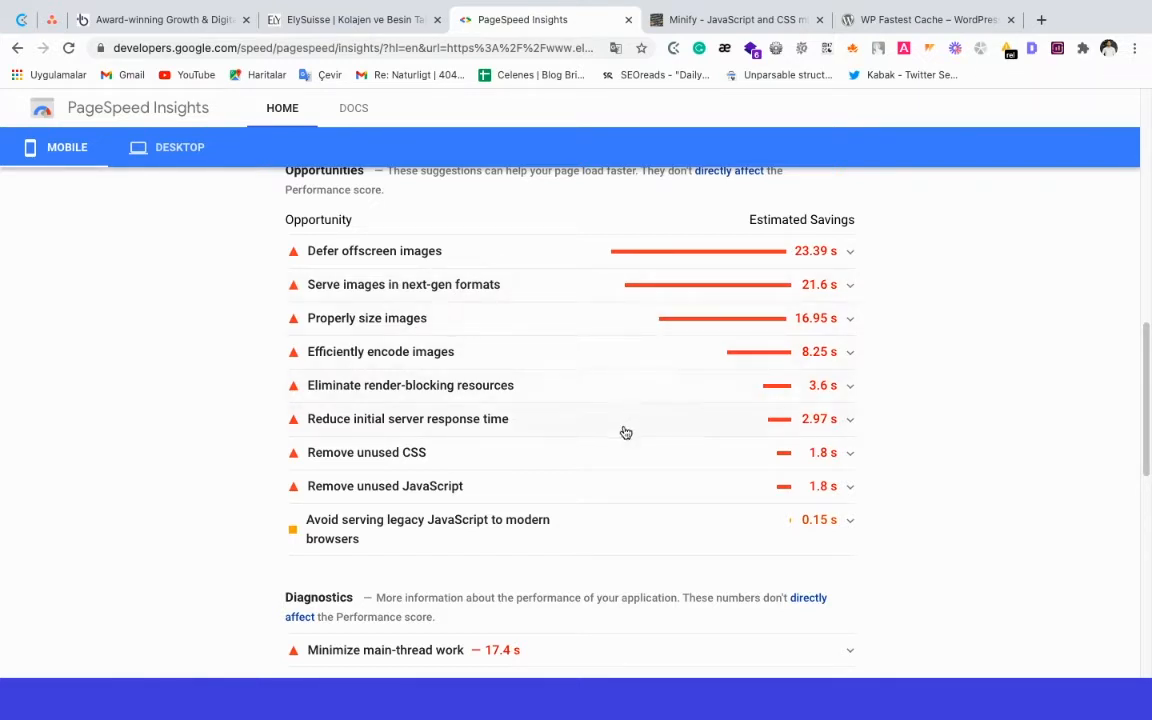
pyautogui.click(366, 452)
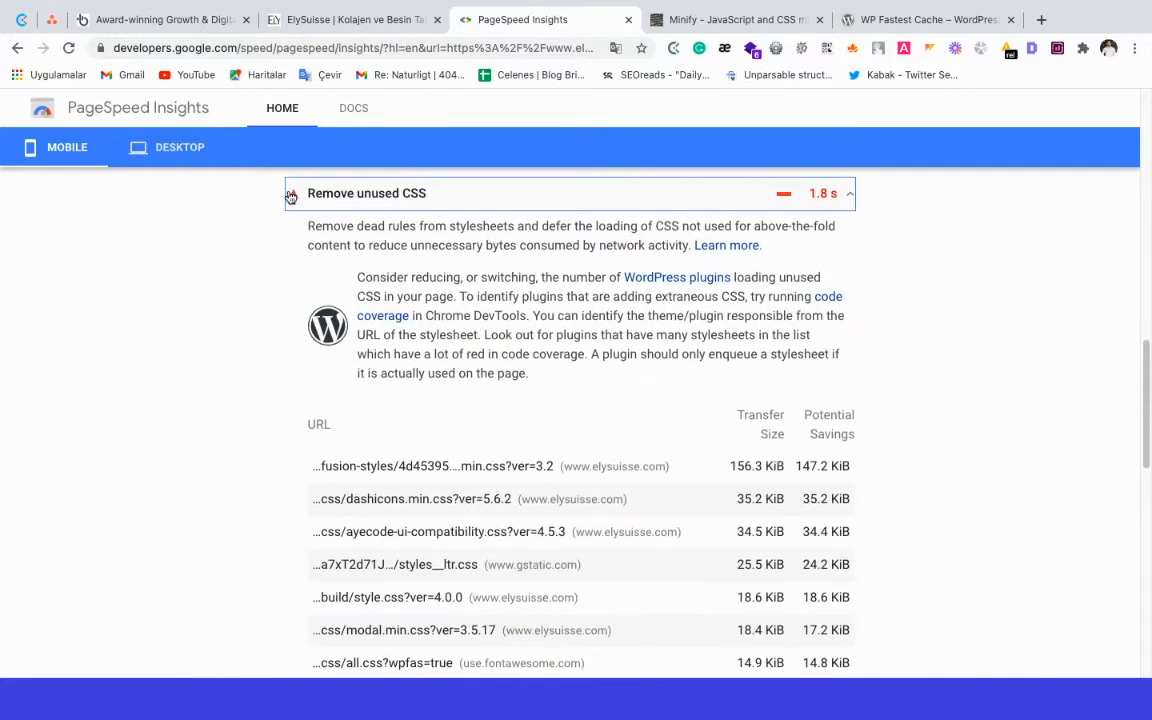
pyautogui.scroll(-3)
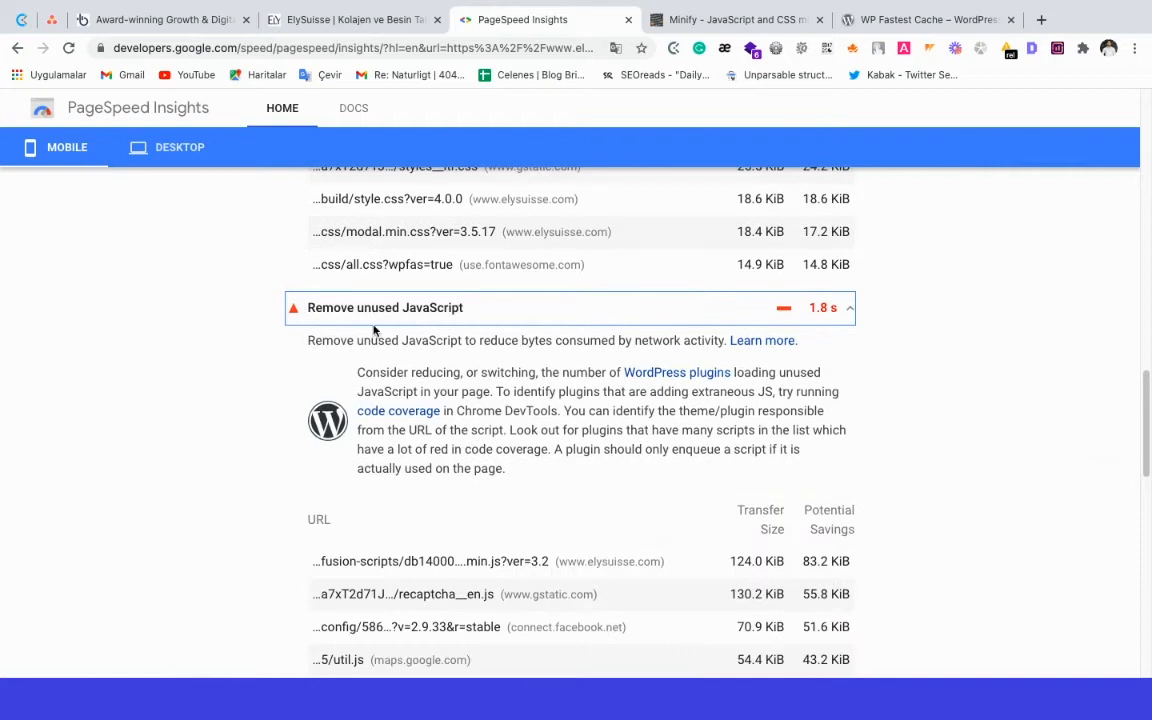
pyautogui.scroll(-3)
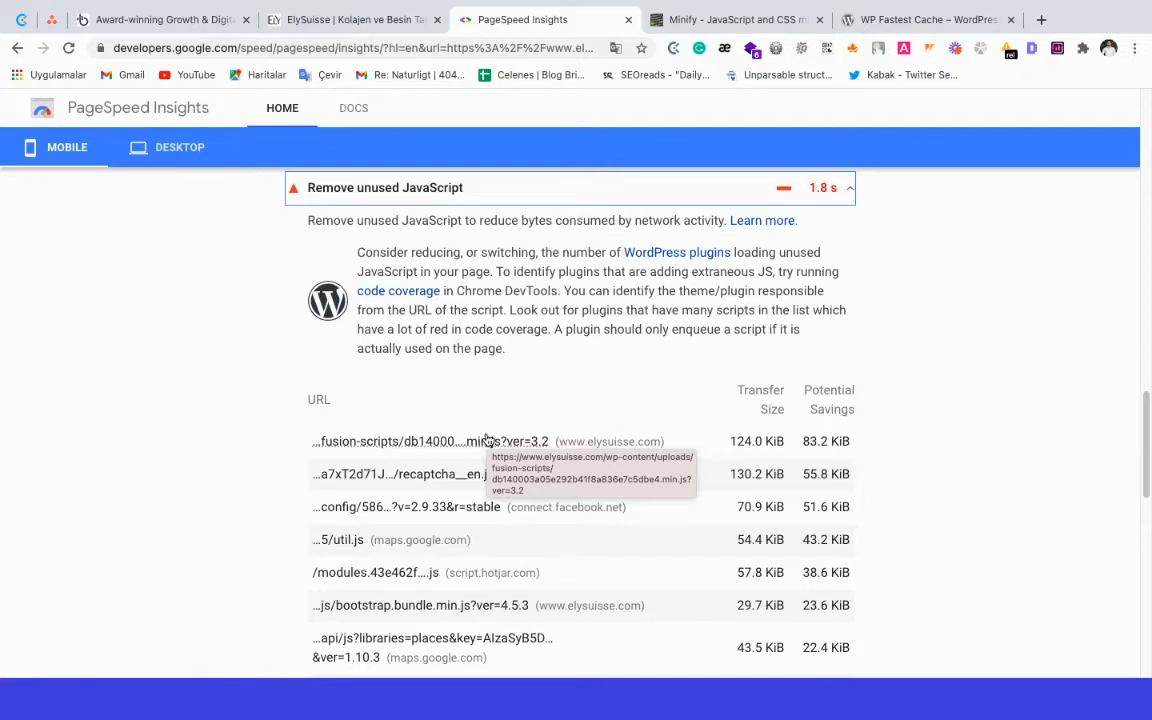
pyautogui.click(350, 20)
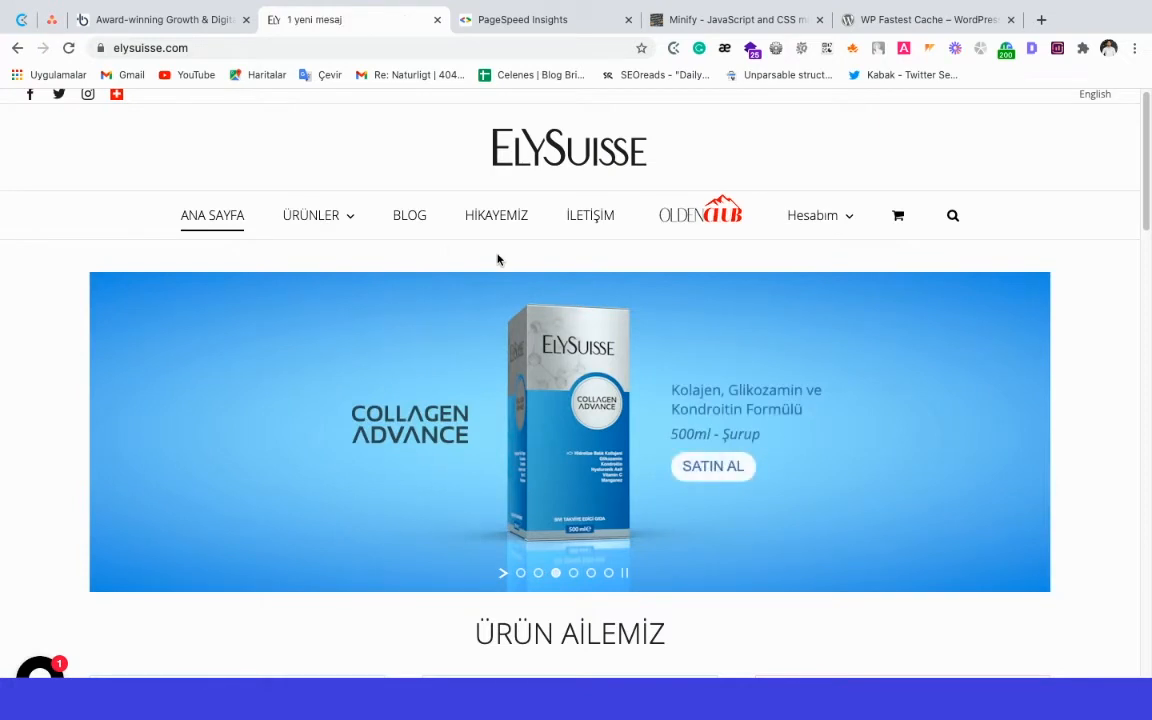
# Step: Run a DevTools Coverage recording on ElySuisse and select the file with the most unused bytes
pyautogui.press('f12')
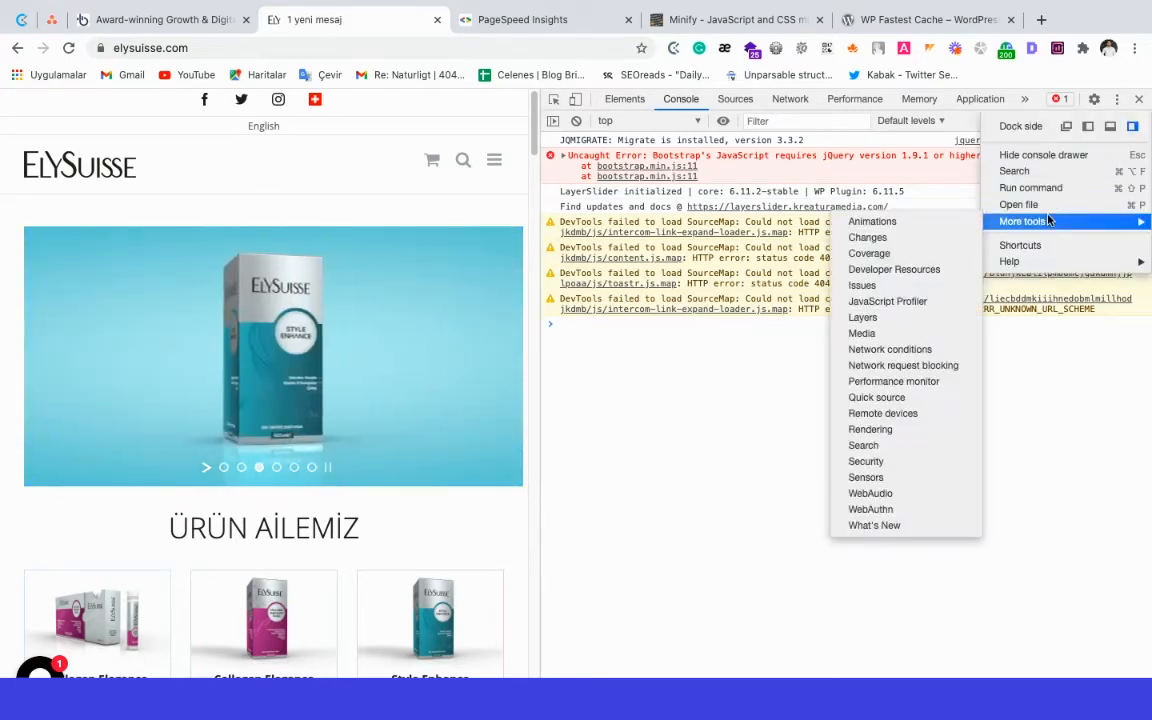
pyautogui.click(868, 252)
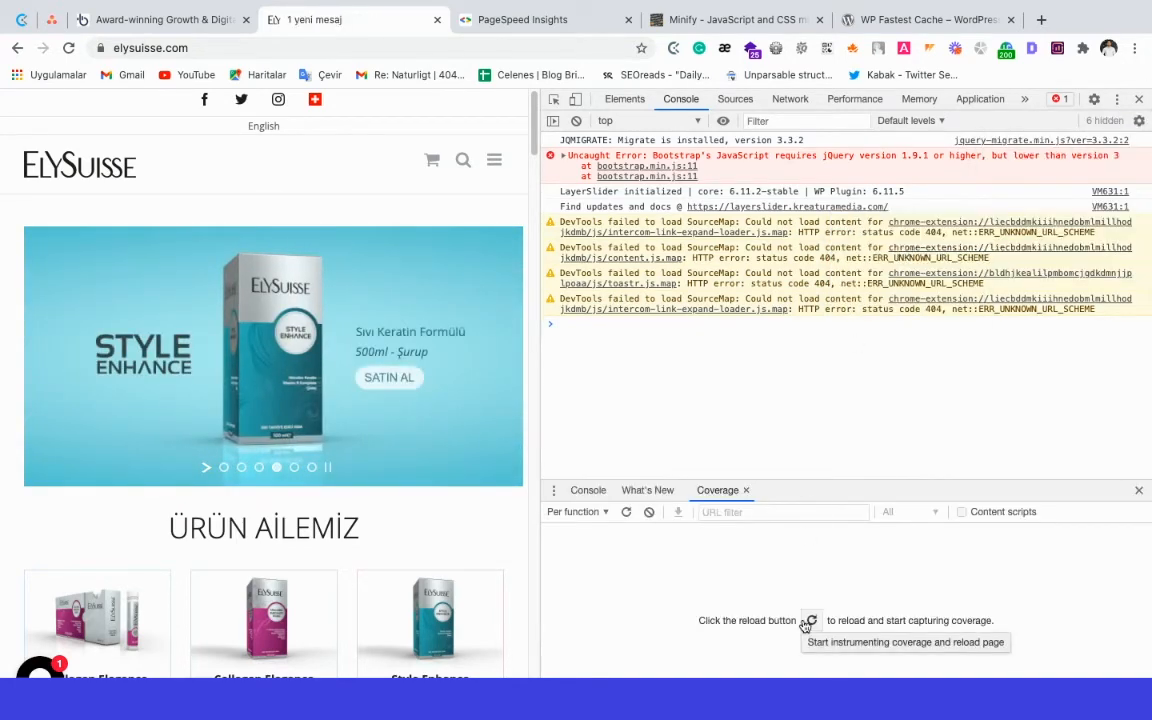
pyautogui.click(808, 620)
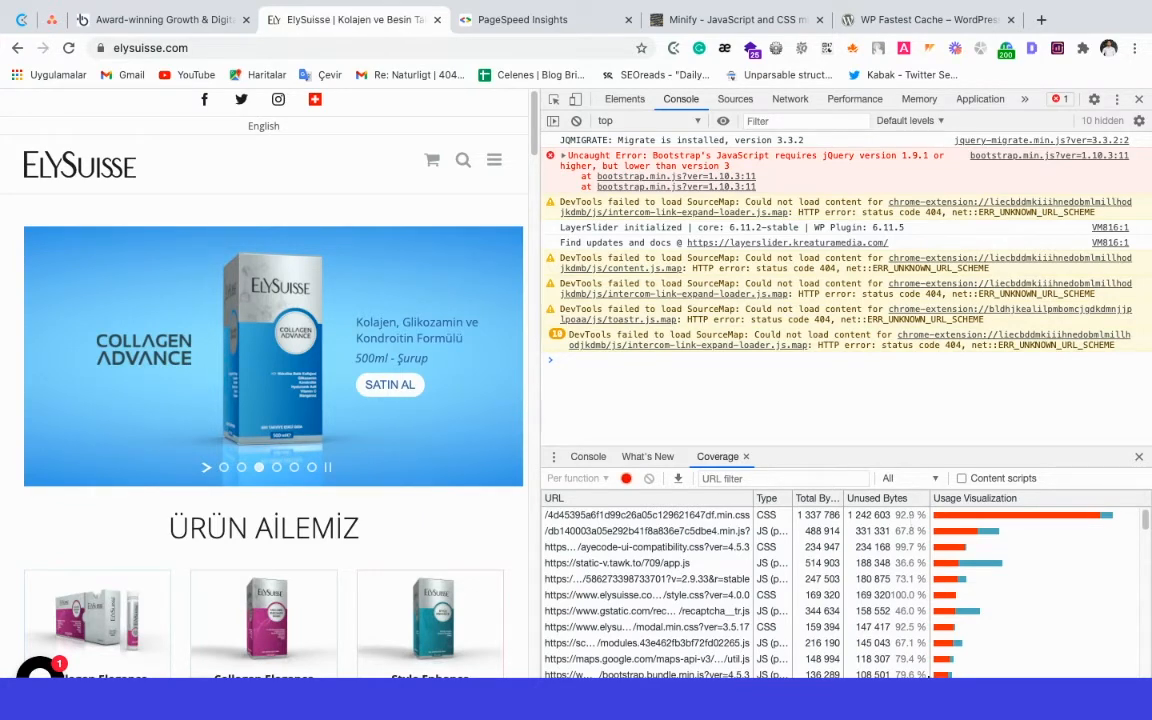
pyautogui.click(648, 514)
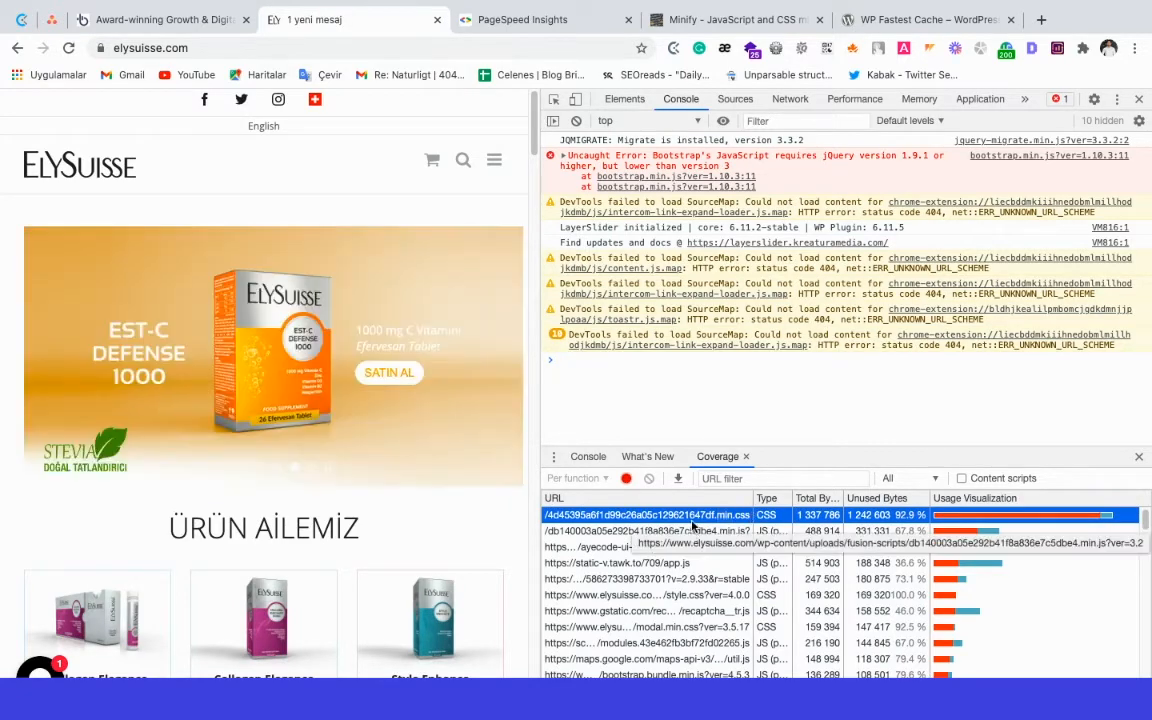
# Step: Pretty-print the largest CSS file (7.1% coverage) in Sources and browse through its lines
pyautogui.click(736, 98)
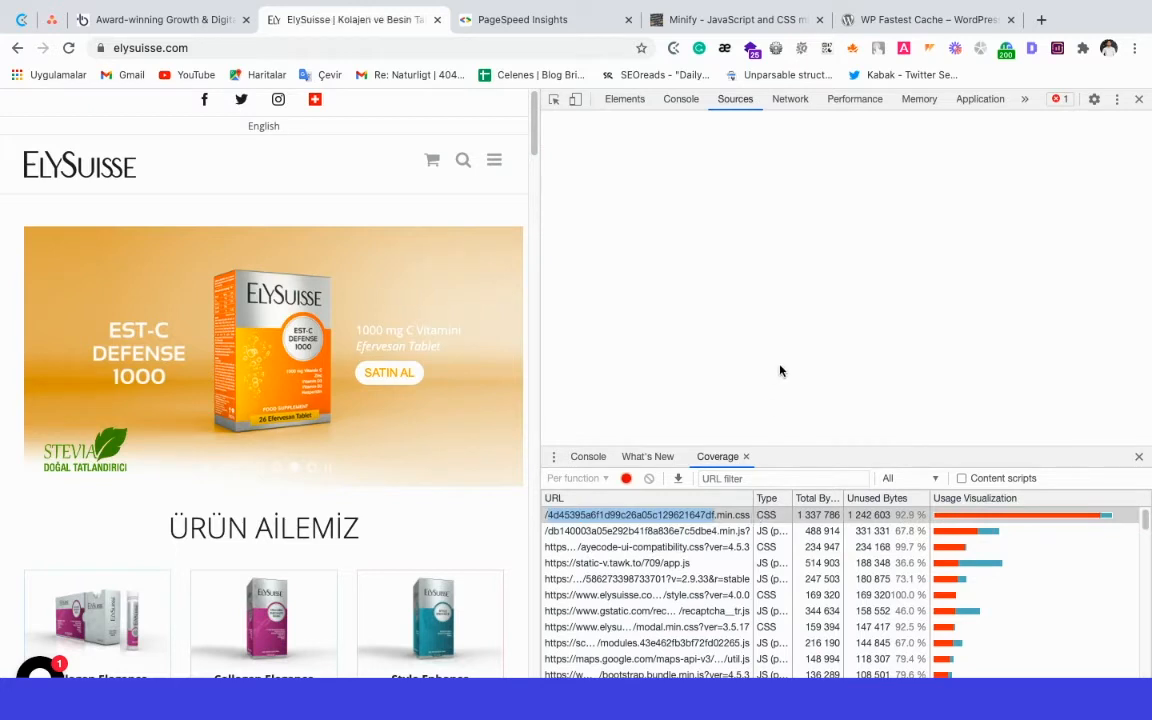
pyautogui.click(648, 514)
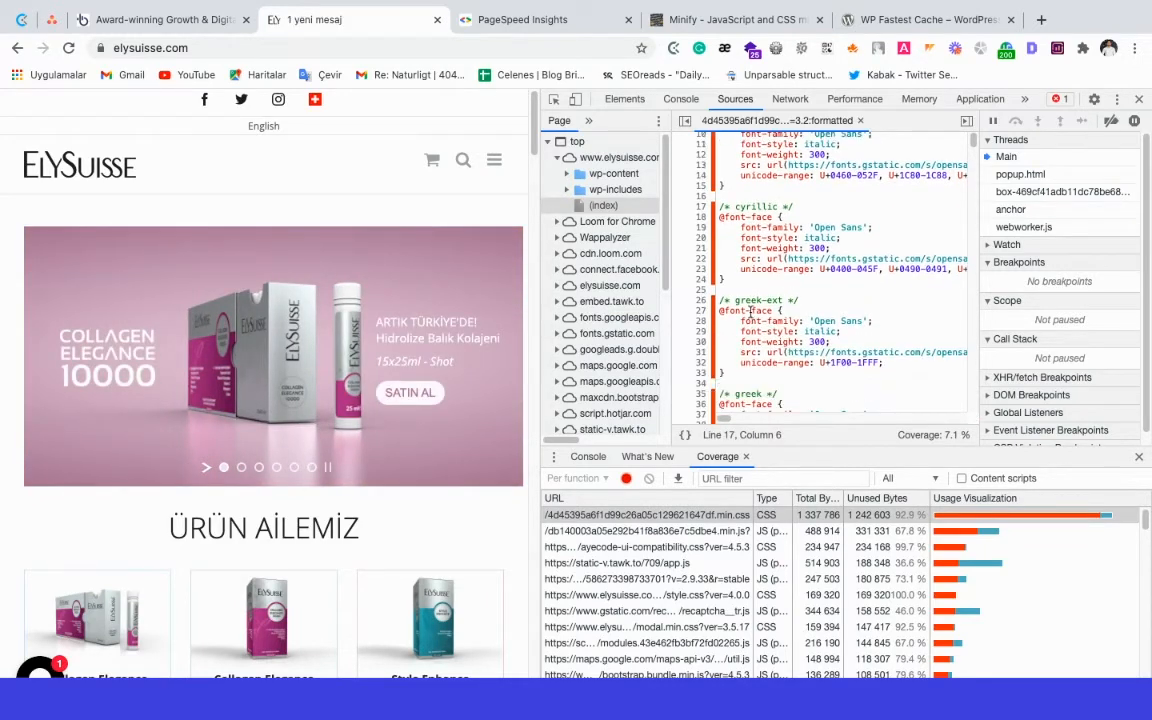
pyautogui.scroll(-3)
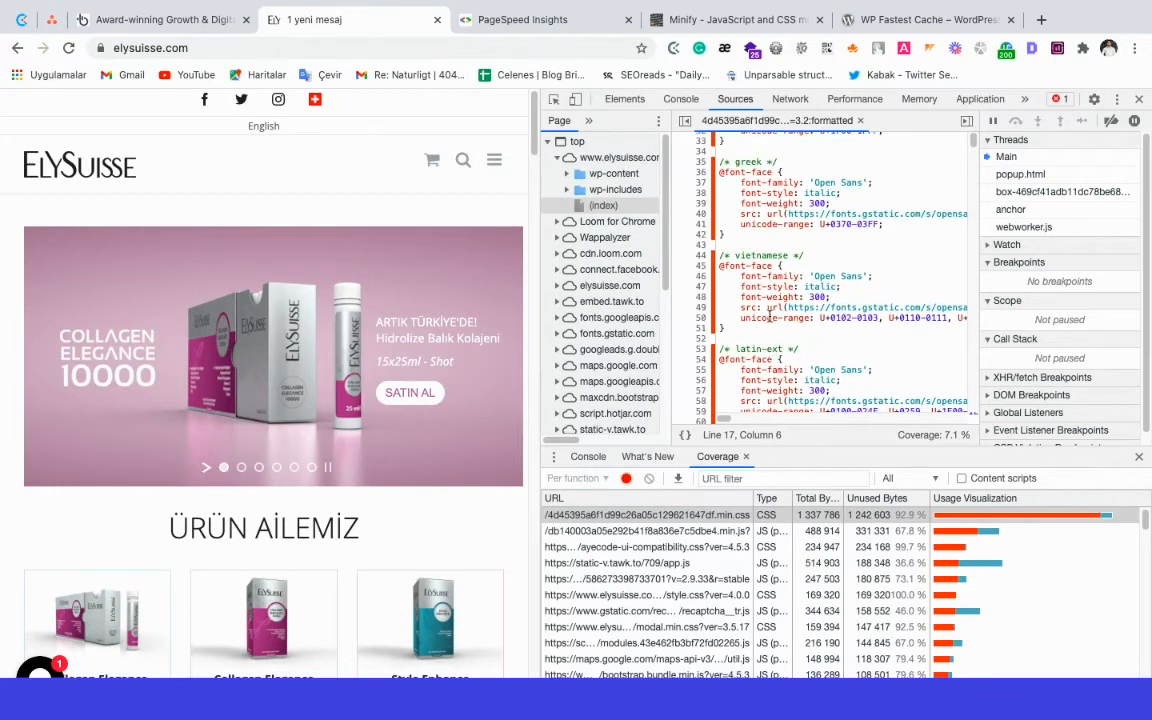
pyautogui.scroll(3)
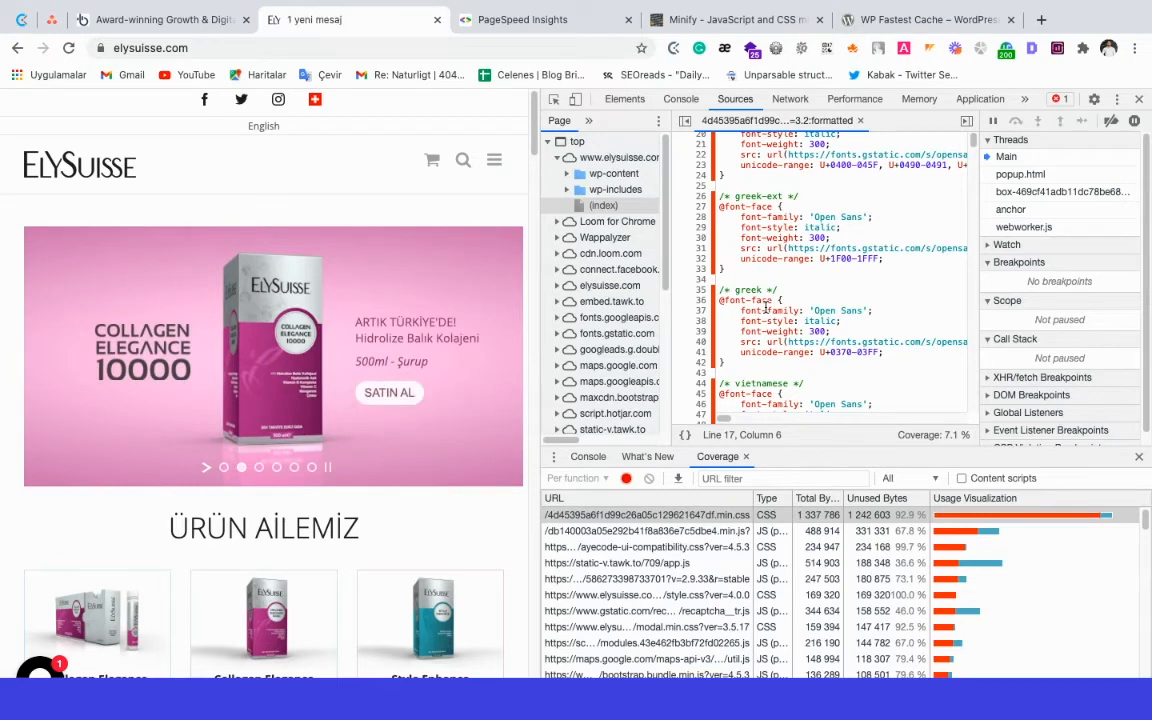
pyautogui.scroll(3)
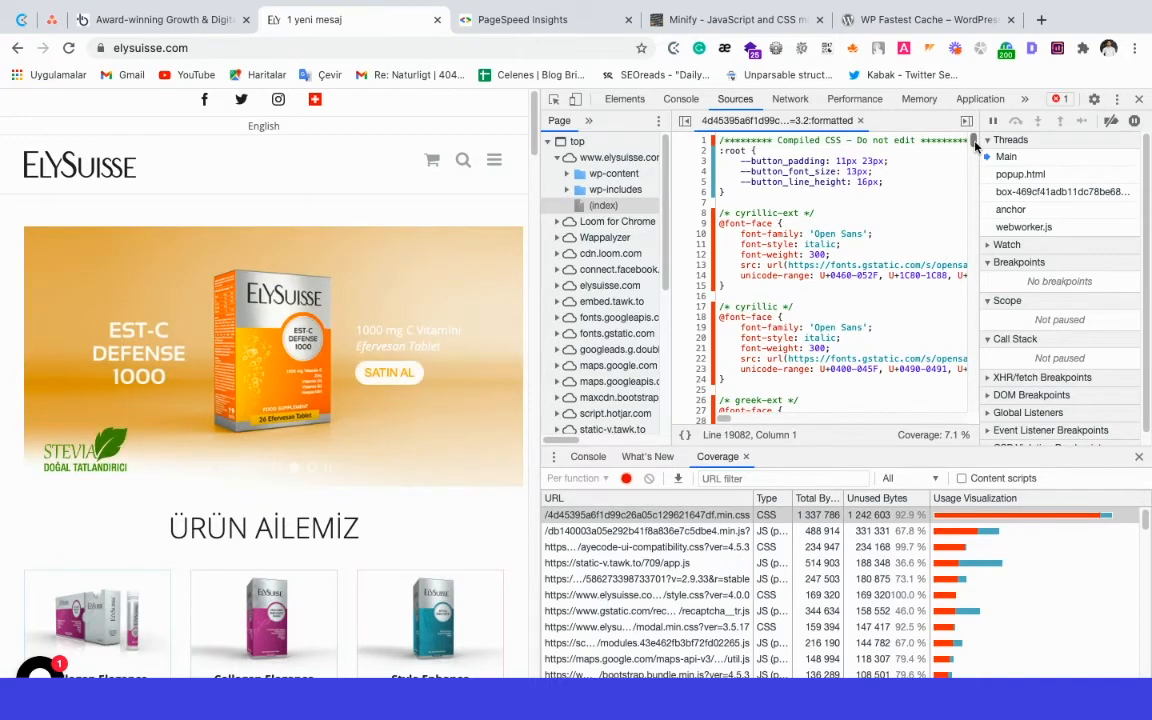
pyautogui.scroll(-3)
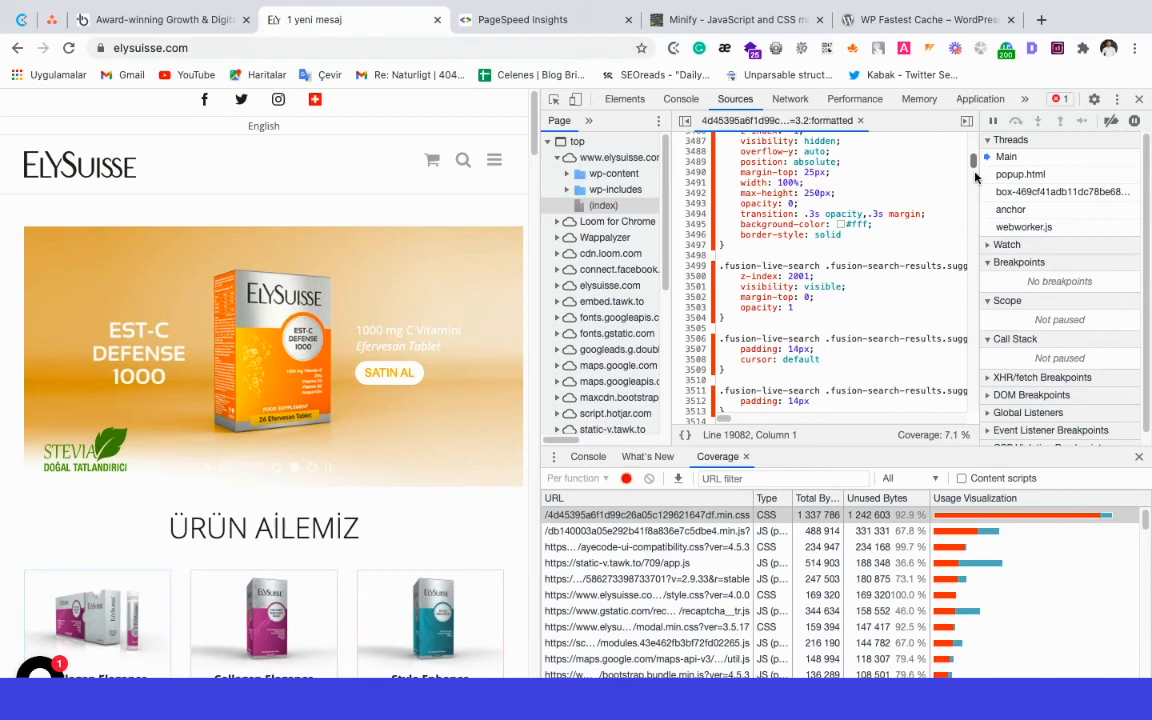
pyautogui.scroll(-3)
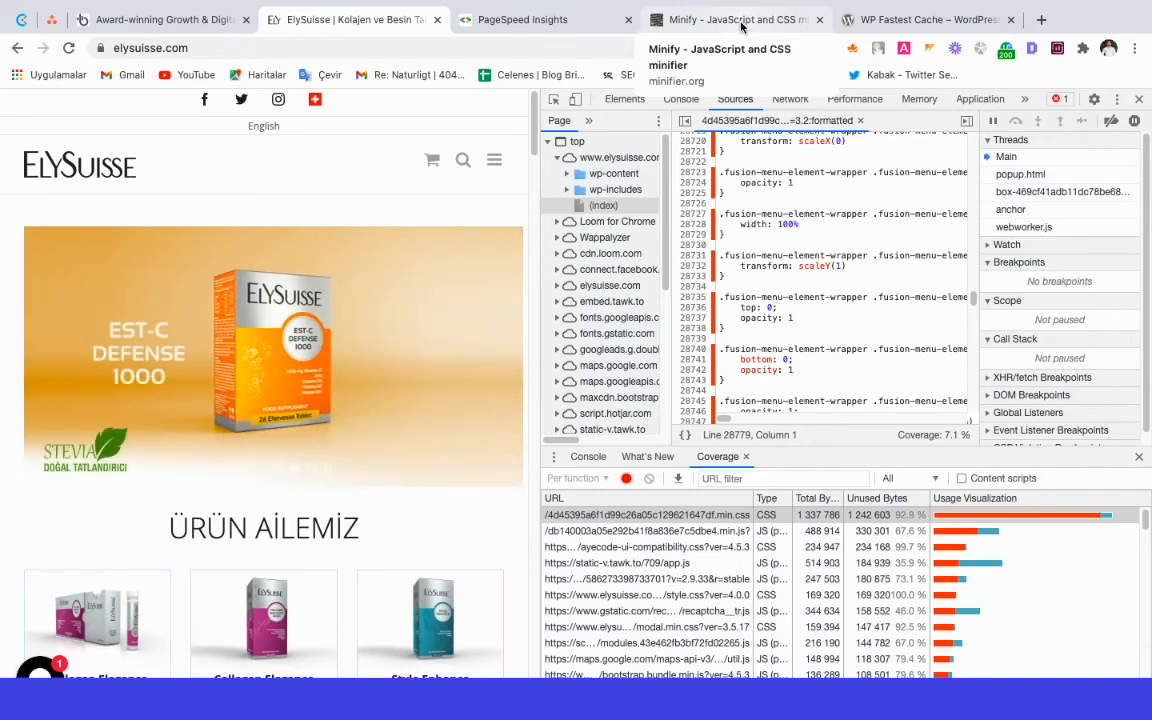
# Step: Show minifier.org's empty JS/CSS minifier box, then move to the WP Fastest Cache plugin page
pyautogui.click(732, 20)
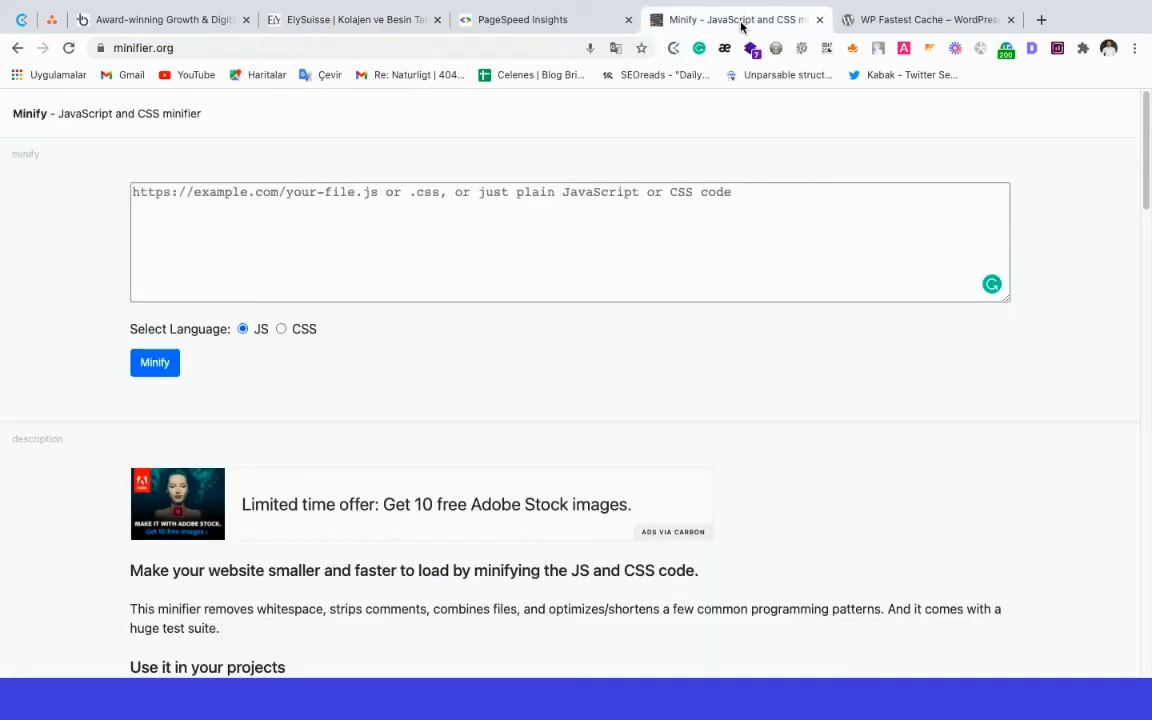
pyautogui.click(480, 240)
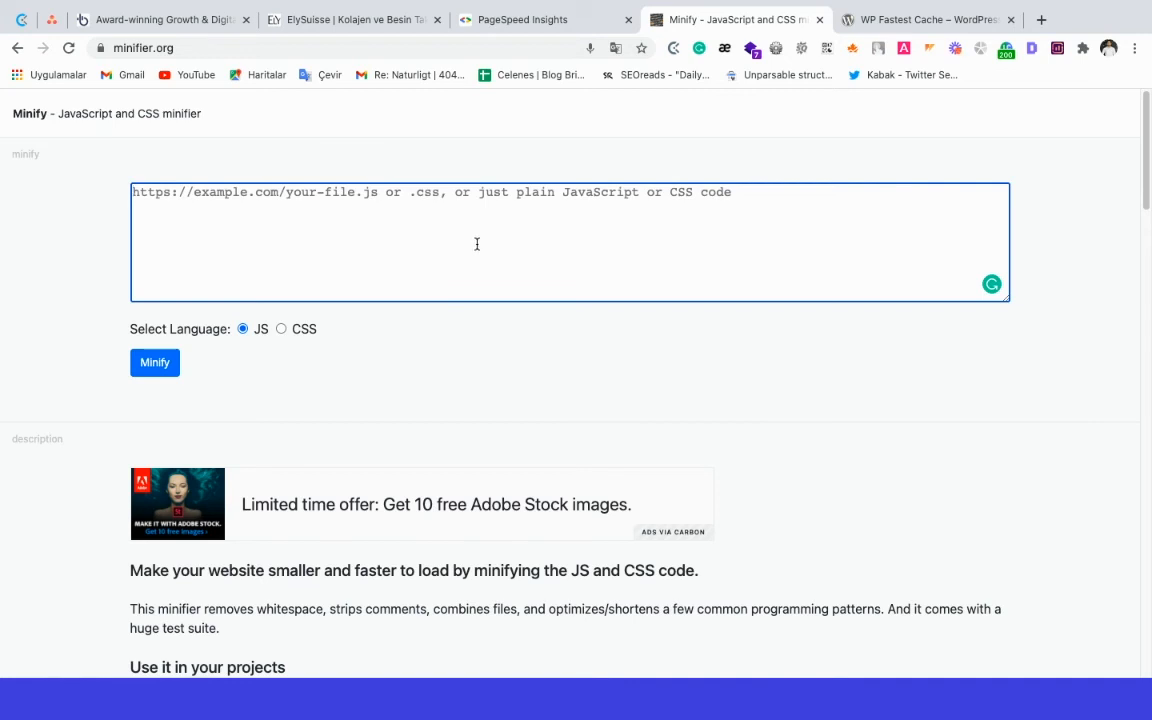
pyautogui.moveTo(818, 140)
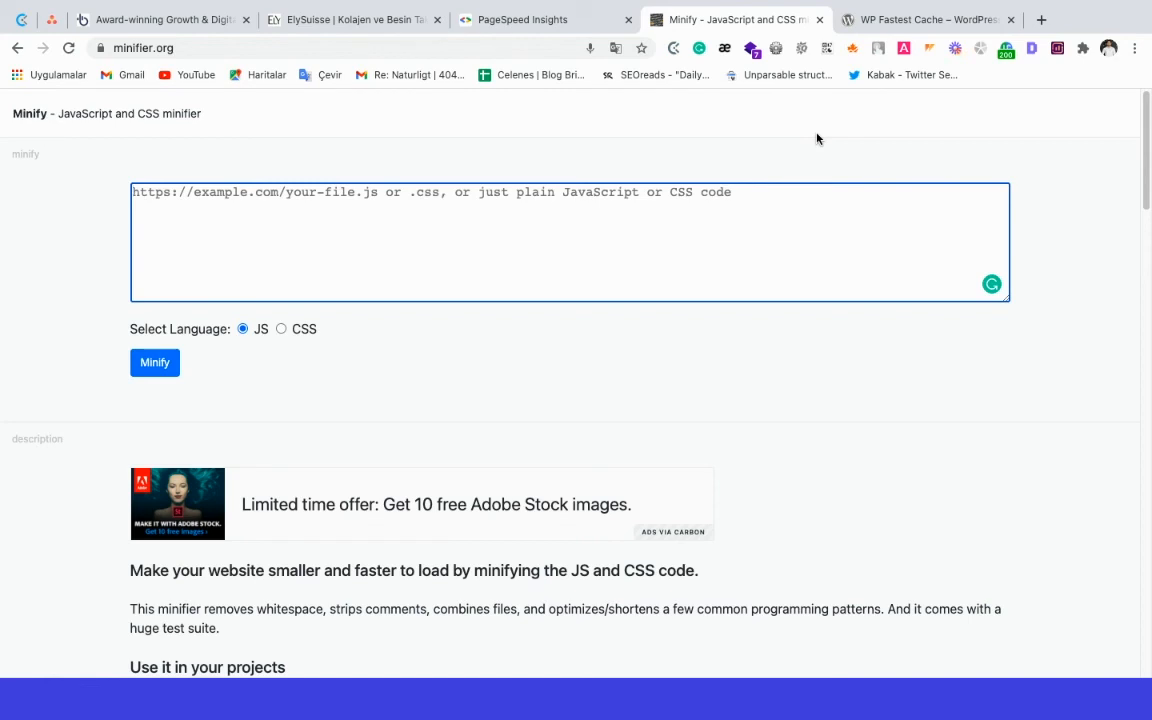
pyautogui.moveTo(896, 30)
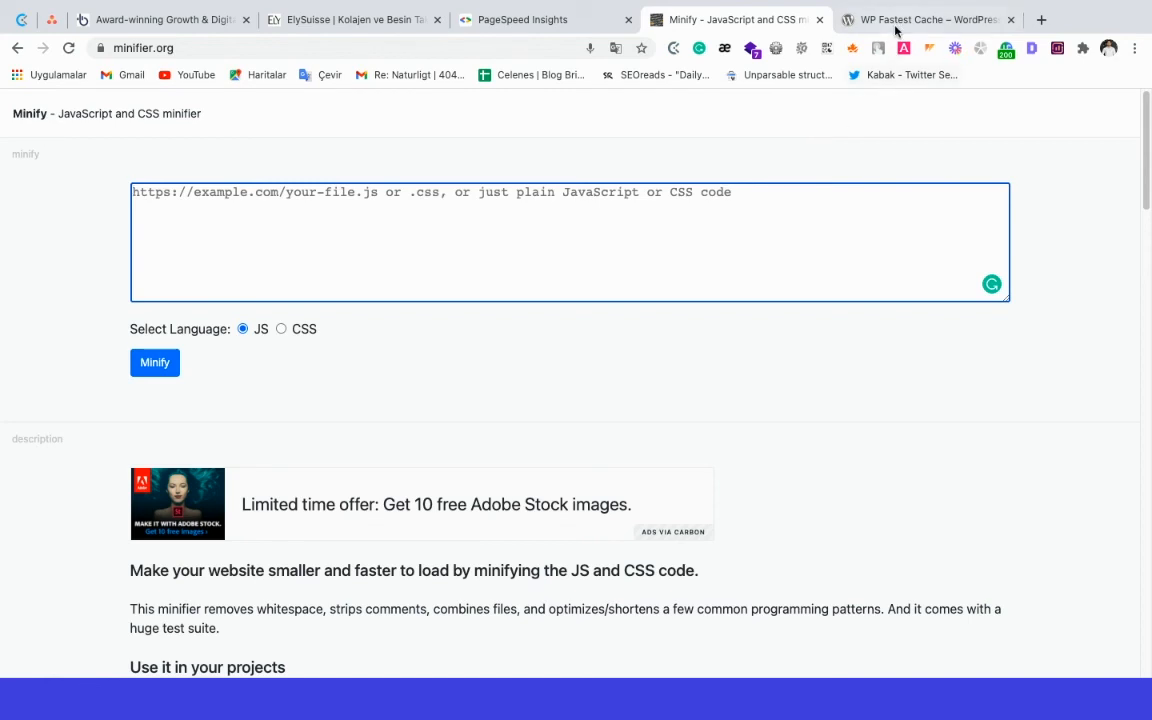
pyautogui.click(924, 20)
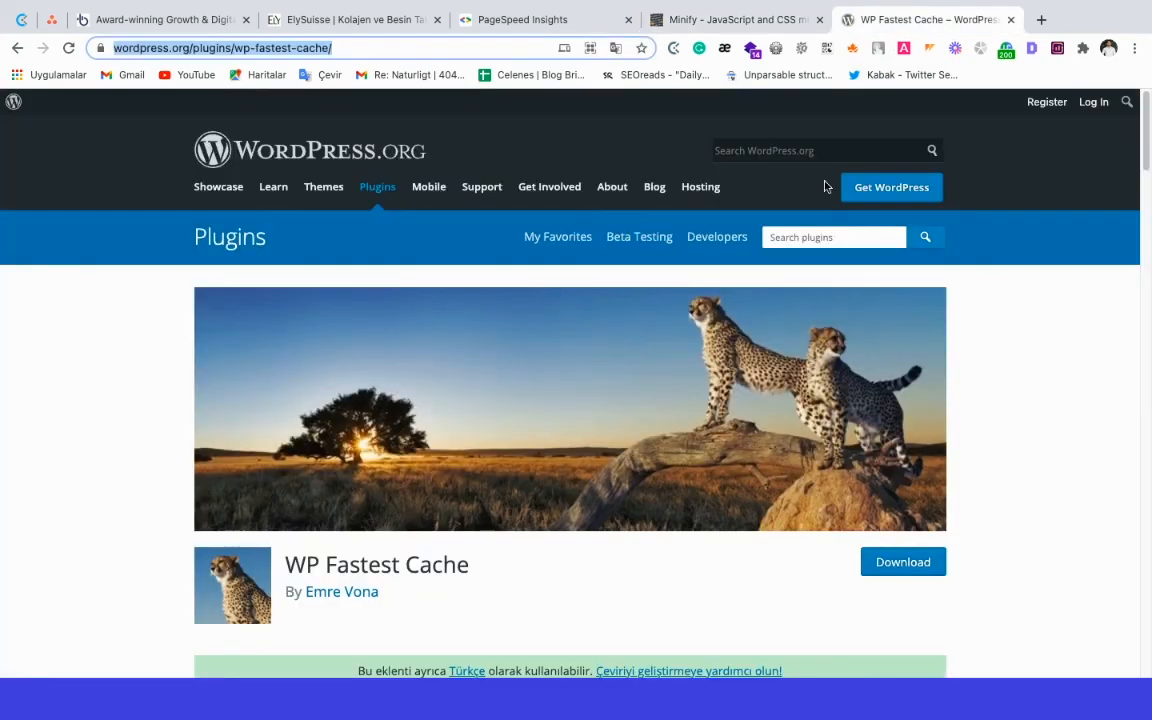